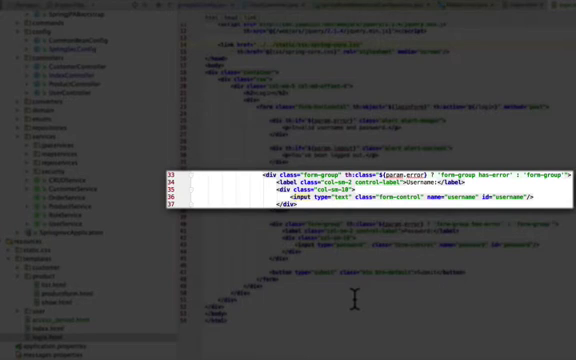
Step: Scroll login.html to check the th:classappend error classes on the form groups
scroll(down, 3)
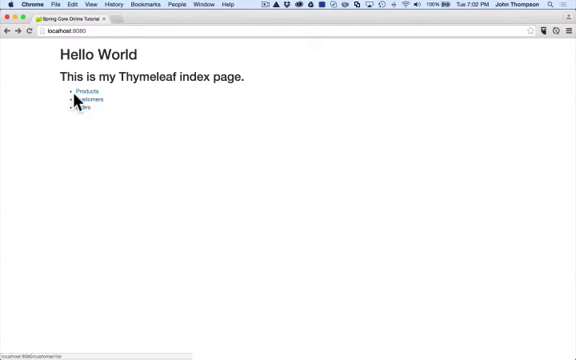
Step: Go to Customers and submit wrong credentials to show the red invalid-credentials alert
click(80, 100)
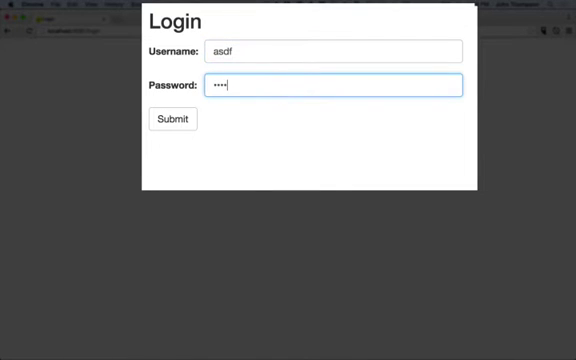
click(172, 118)
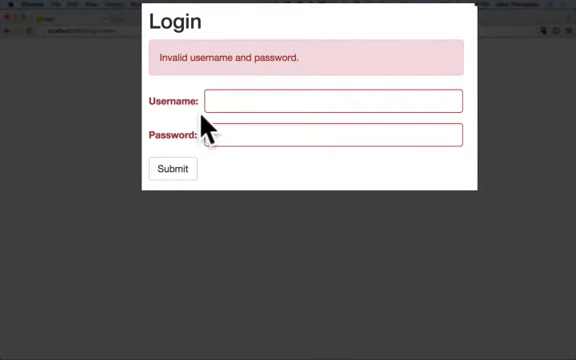
Step: Sign in with the valid 'mwe' credentials to reach the Customer List
text(mweston)
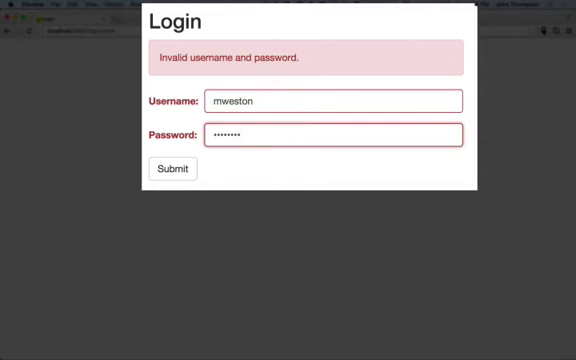
click(172, 168)
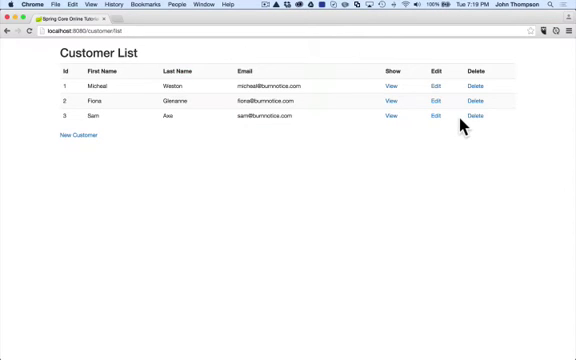
mouse_move(368, 156)
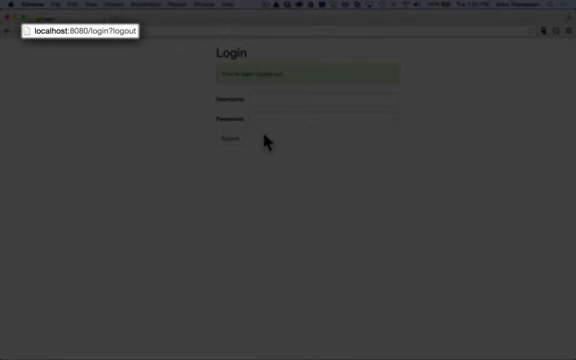
mouse_move(270, 120)
text(asdf)
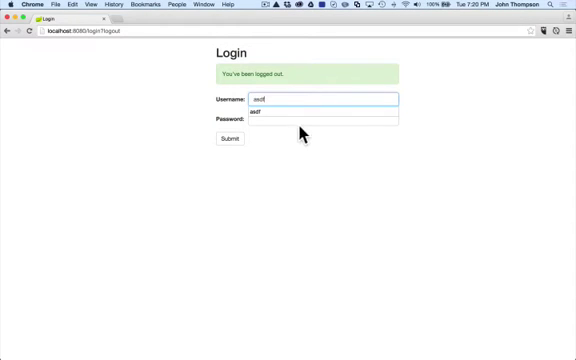
Step: Submit an invalid login for the red alert, then valid credentials to reach the Hello World index
click(228, 138)
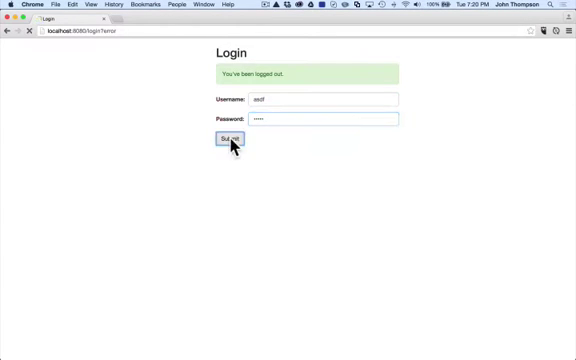
click(228, 140)
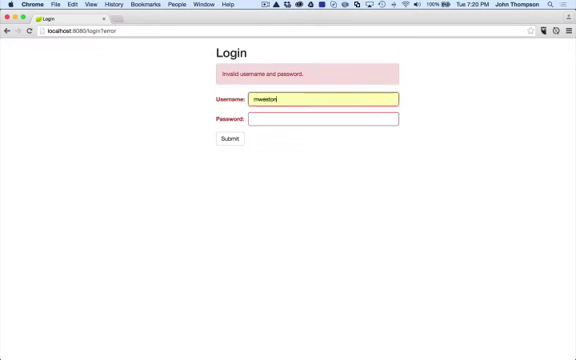
click(228, 140)
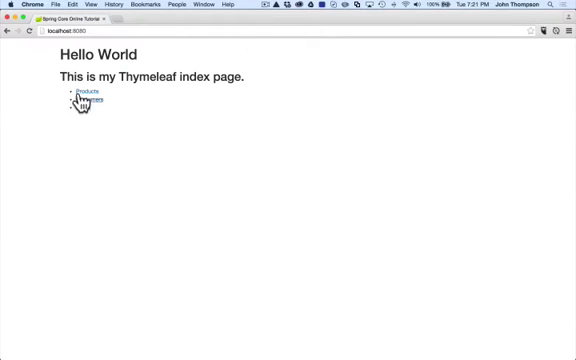
click(76, 100)
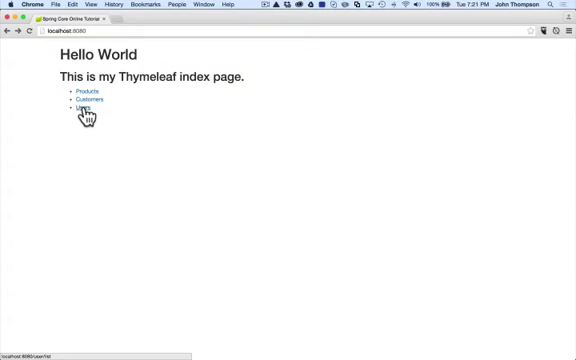
click(64, 112)
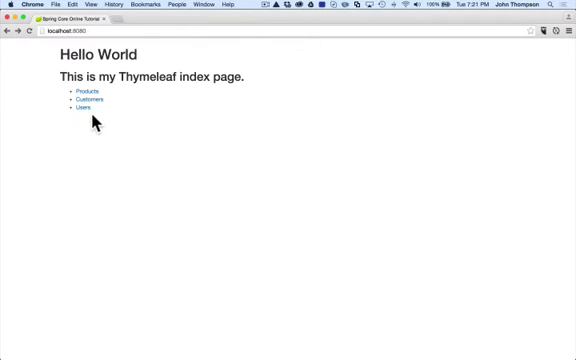
mouse_move(52, 92)
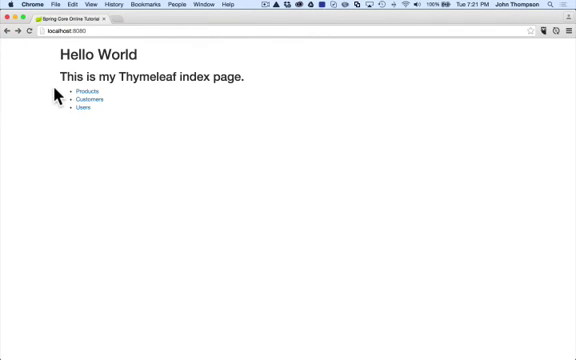